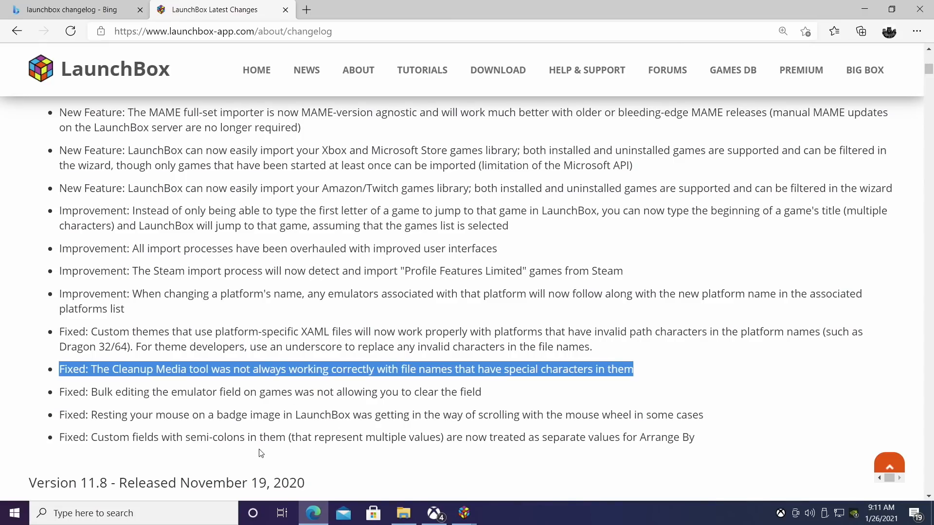
{"action": "mouse_move", "coordinate": [222, 407]}
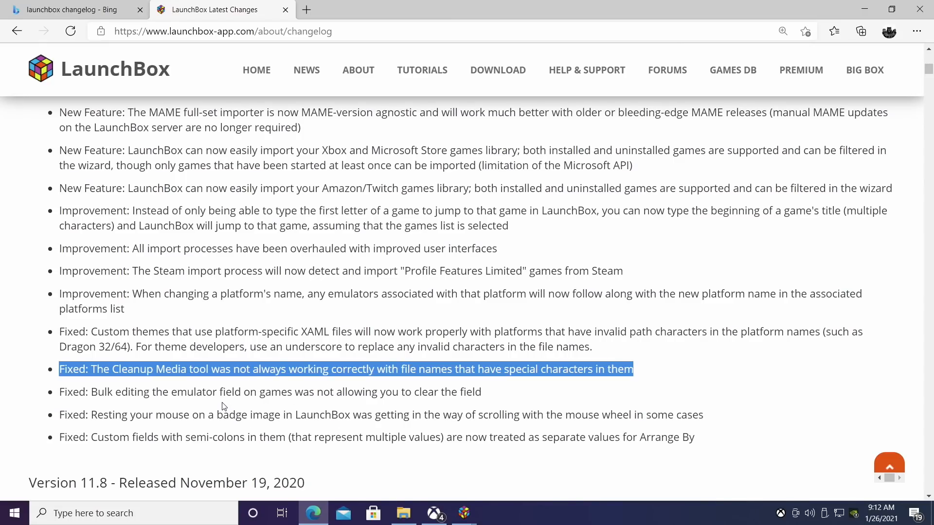
{"action": "mouse_move", "coordinate": [231, 409]}
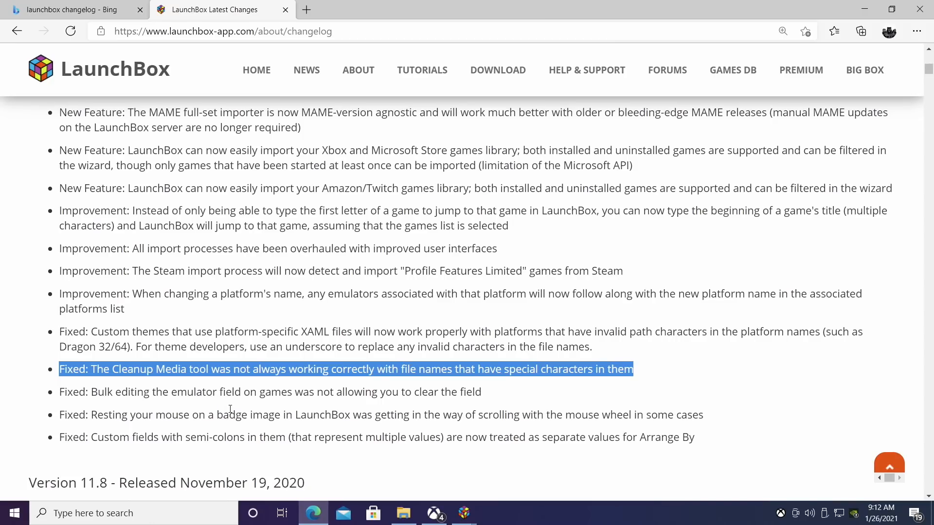
{"action": "mouse_move", "coordinate": [88, 203]}
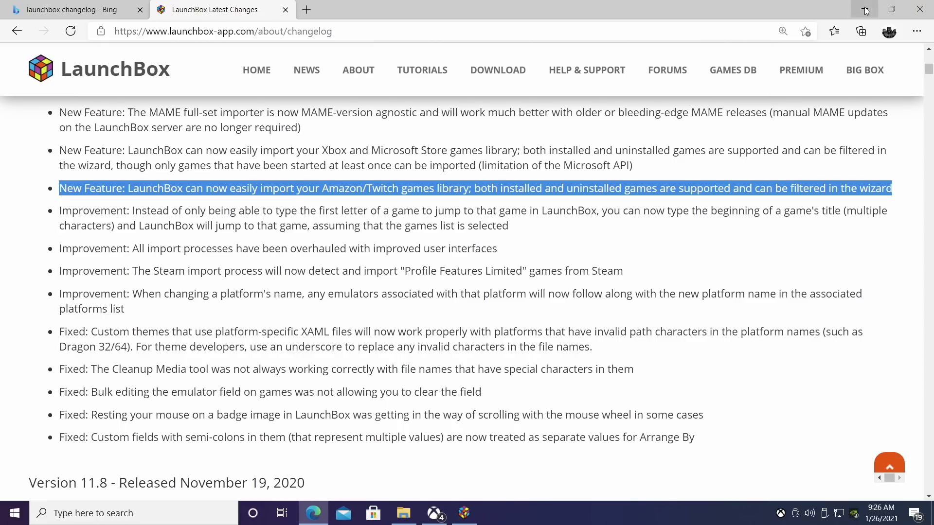
Minimize Edge and start LaunchBox's Amazon Games import wizard from Tools > Import
{"action": "left_click", "coordinate": [464, 513]}
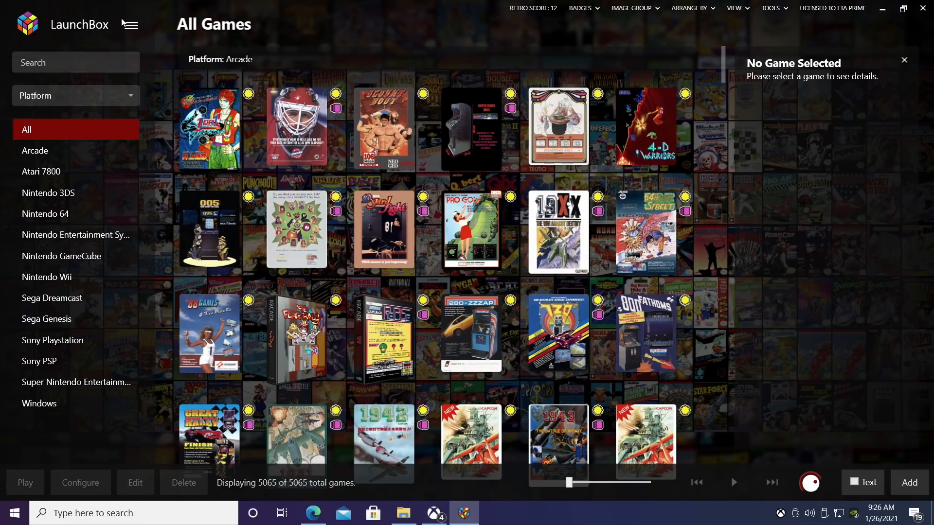
{"action": "left_click", "coordinate": [129, 24]}
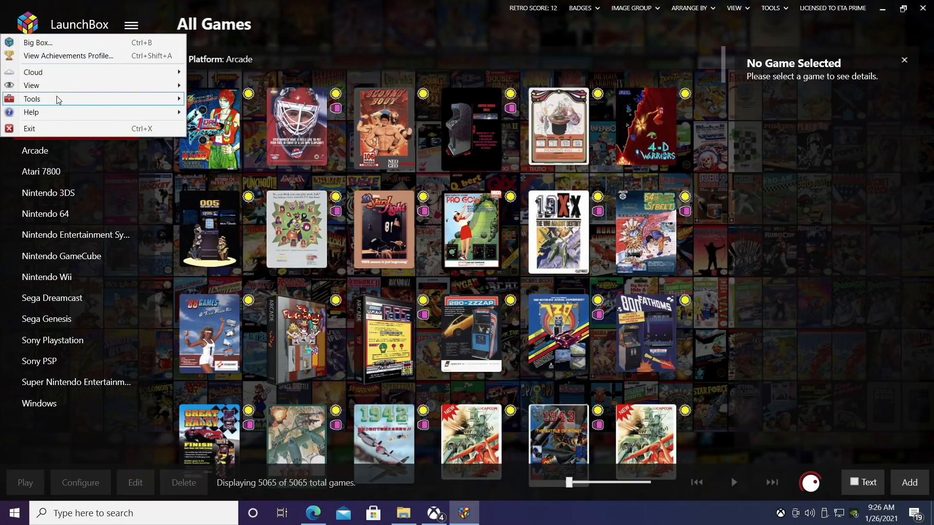
{"action": "left_click", "coordinate": [32, 99]}
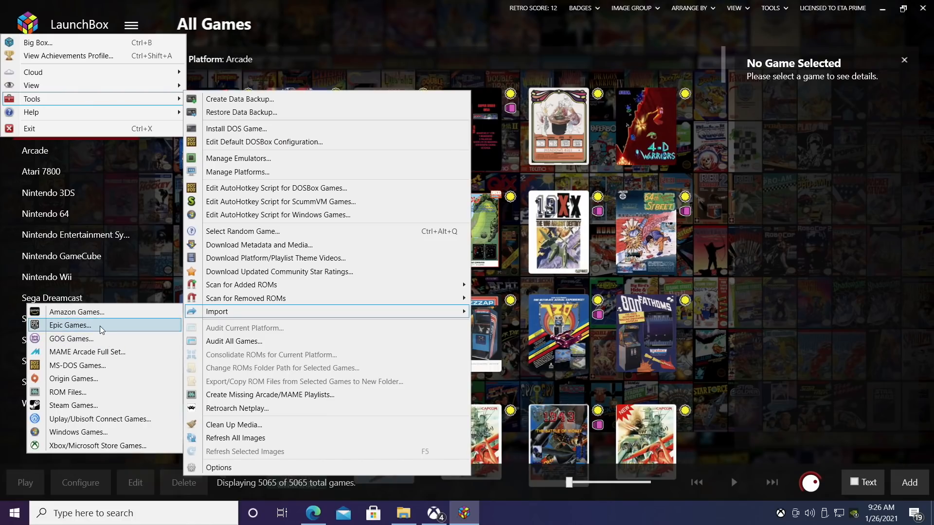
{"action": "left_click", "coordinate": [76, 311]}
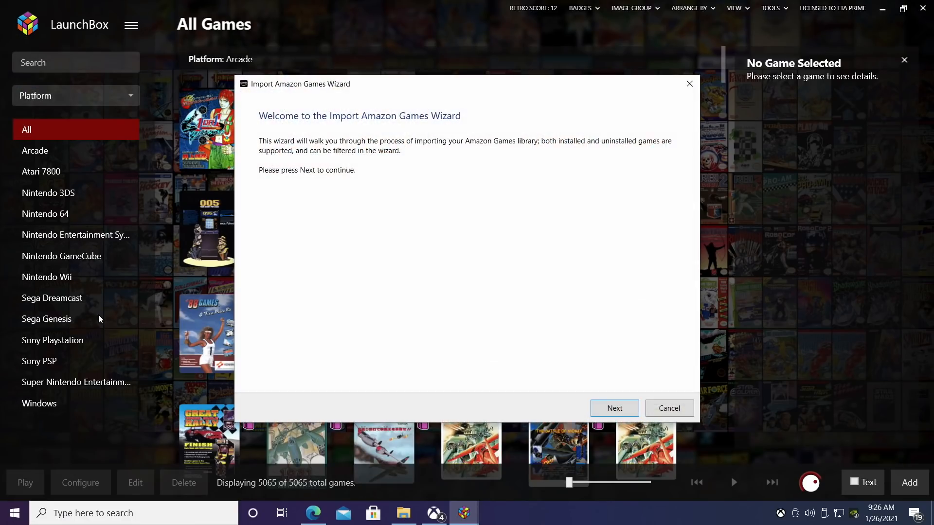
{"action": "mouse_move", "coordinate": [614, 408]}
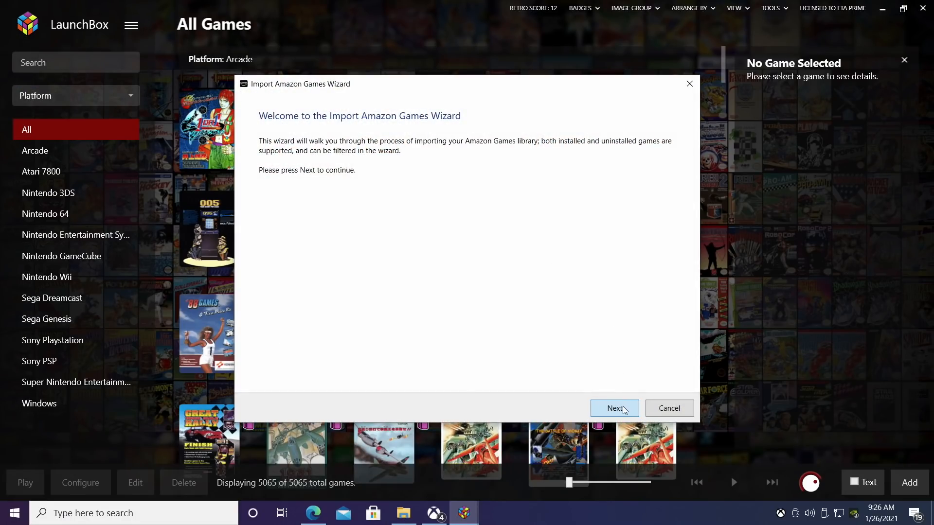
Step through the wizard with Windows platform, local metadata, default images and no forced duplicates
{"action": "left_click", "coordinate": [614, 408]}
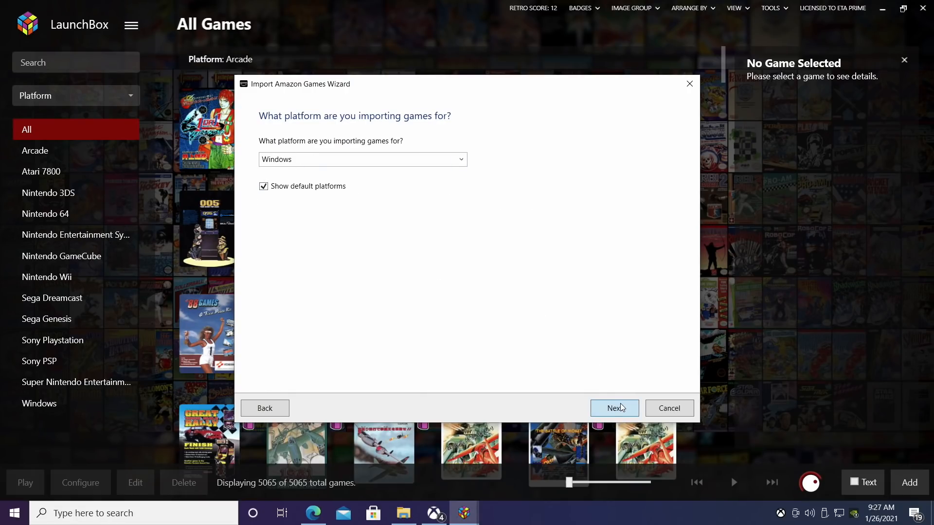
{"action": "left_click", "coordinate": [614, 408]}
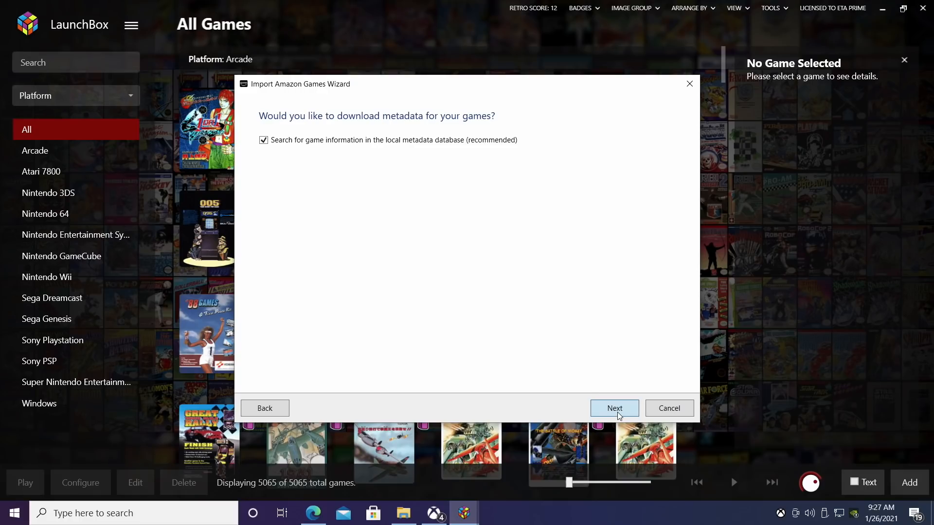
{"action": "left_click", "coordinate": [613, 408]}
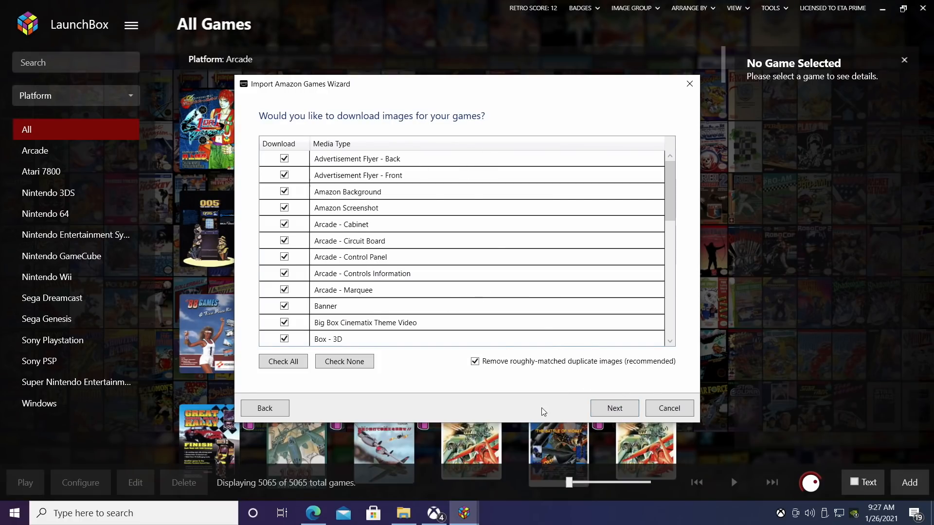
{"action": "left_click", "coordinate": [614, 408]}
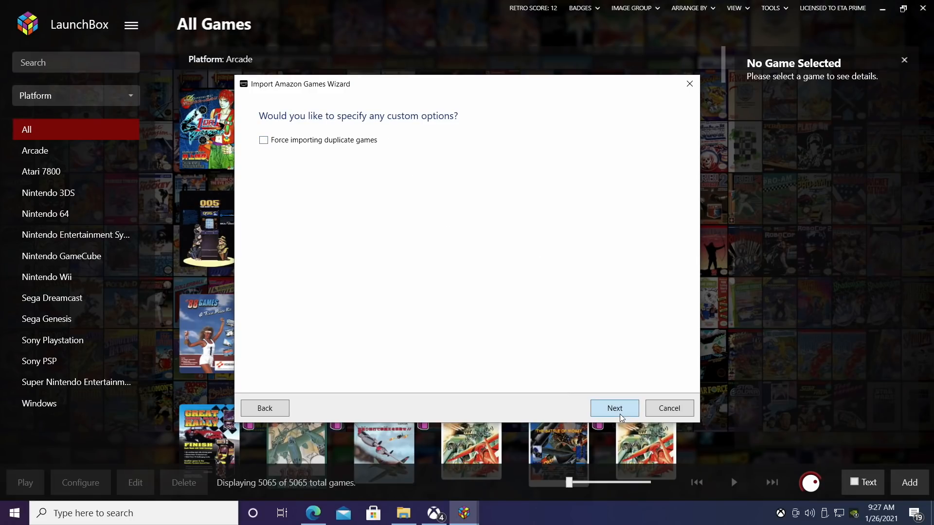
{"action": "left_click", "coordinate": [613, 408]}
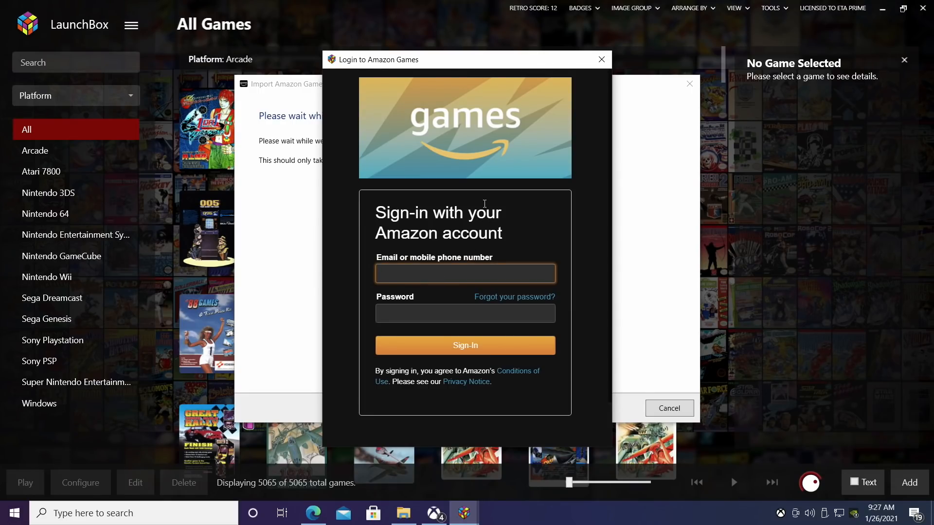
Sign in to Amazon, import Broforce, Her Story and Hotline Miami 2, and confirm success
{"action": "left_click", "coordinate": [465, 273]}
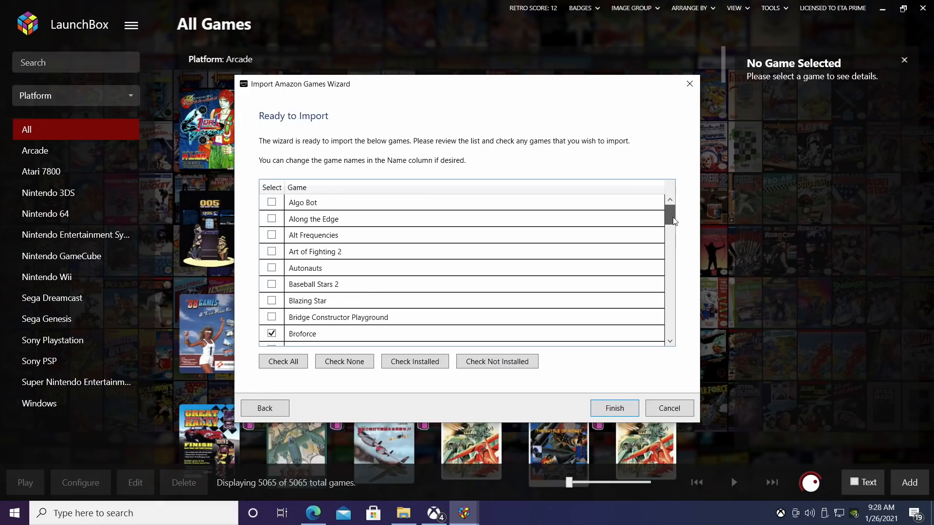
{"action": "scroll", "scroll_direction": "down", "scroll_amount": 3}
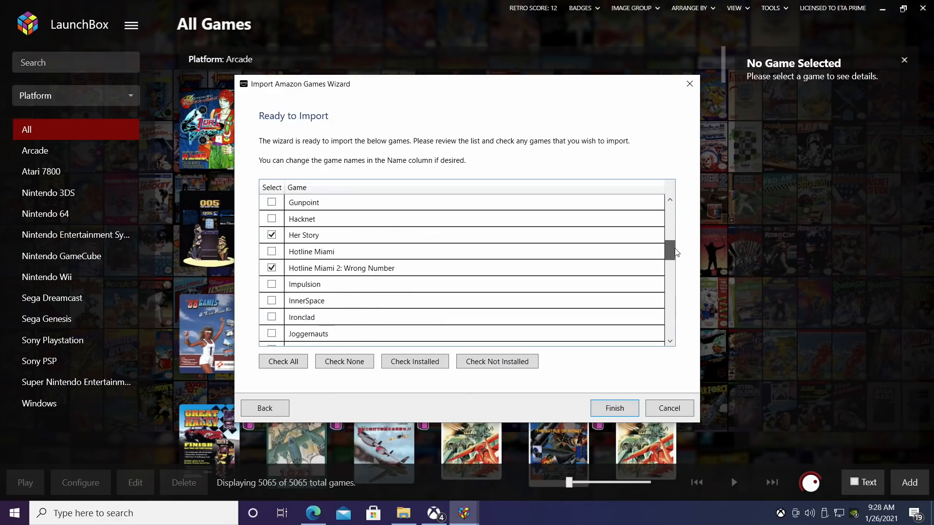
{"action": "scroll", "scroll_direction": "down", "scroll_amount": 3}
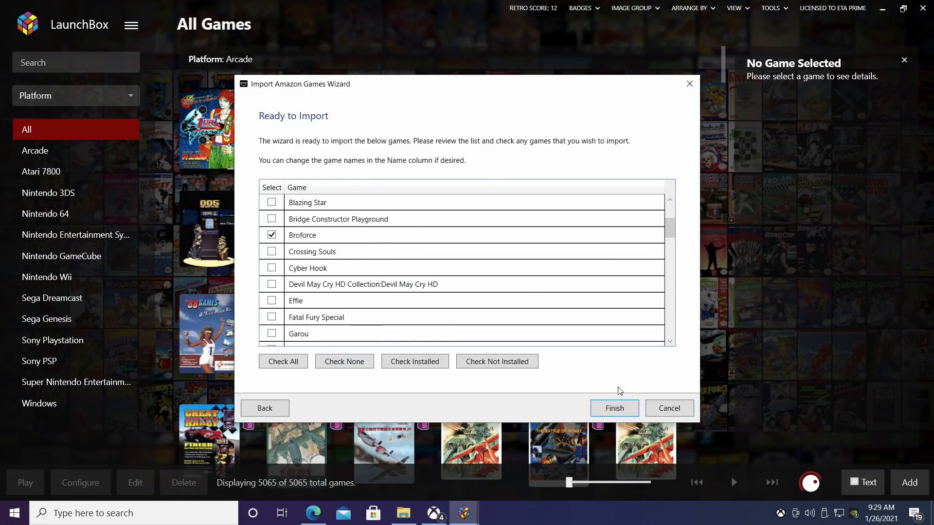
{"action": "left_click", "coordinate": [613, 408]}
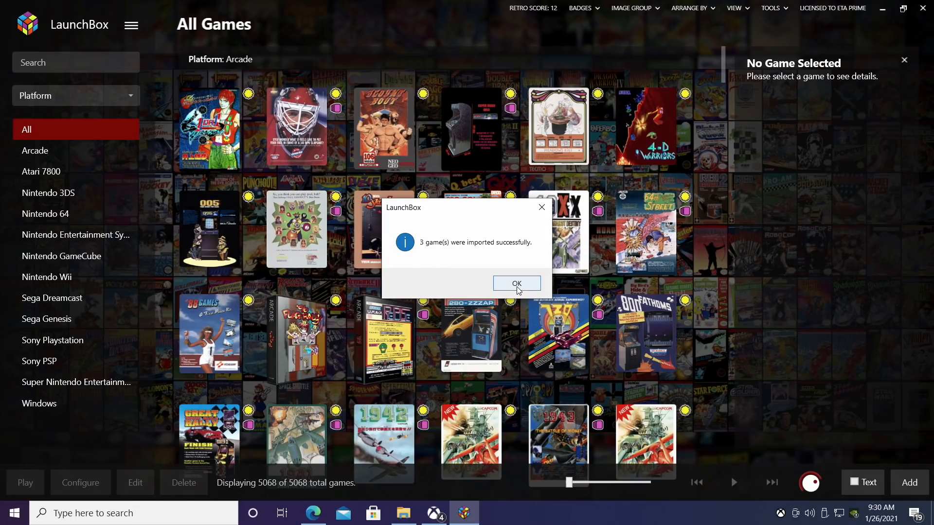
{"action": "left_click", "coordinate": [516, 283]}
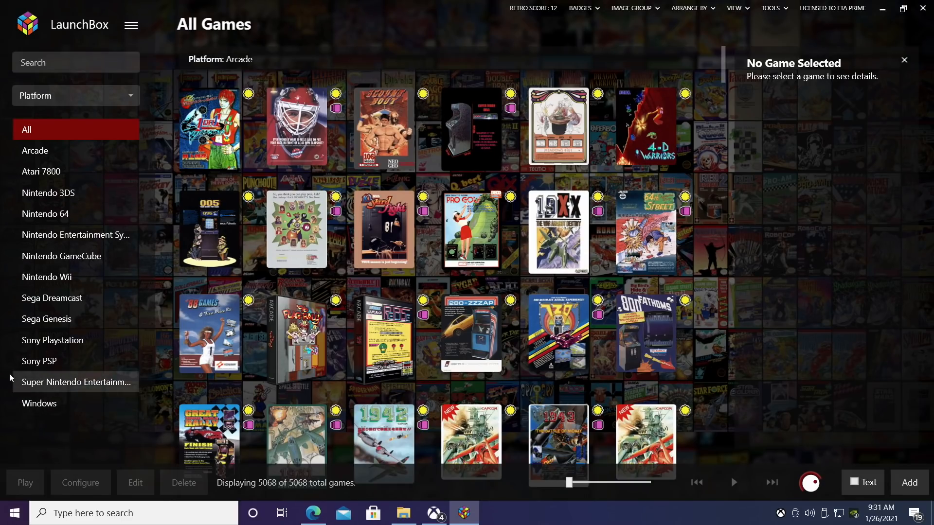
{"action": "mouse_move", "coordinate": [53, 407]}
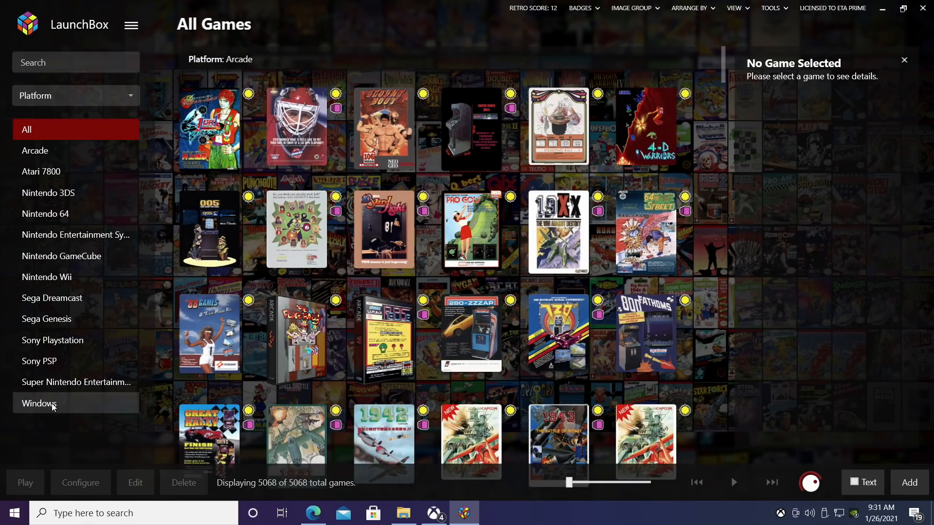
Filter the library to the Windows platform and scroll through its 32 games
{"action": "left_click", "coordinate": [39, 403]}
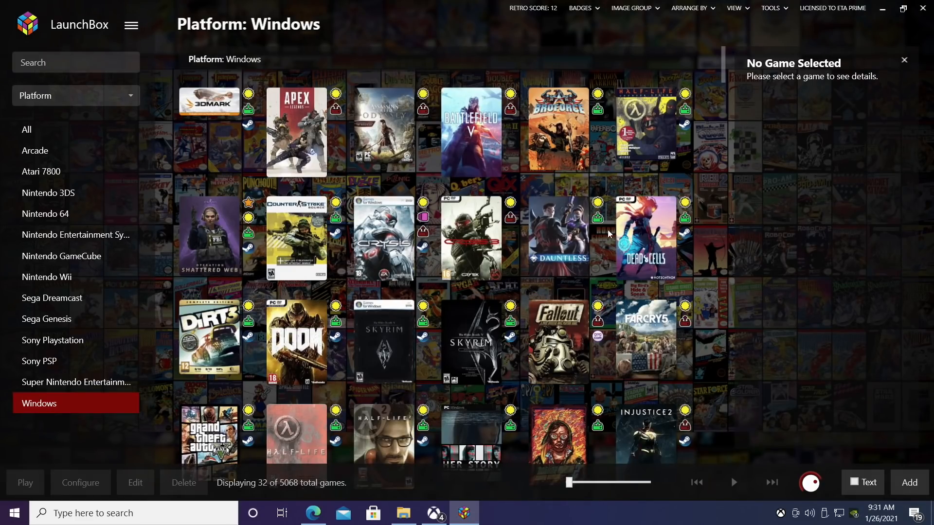
{"action": "scroll", "scroll_direction": "down", "scroll_amount": 3}
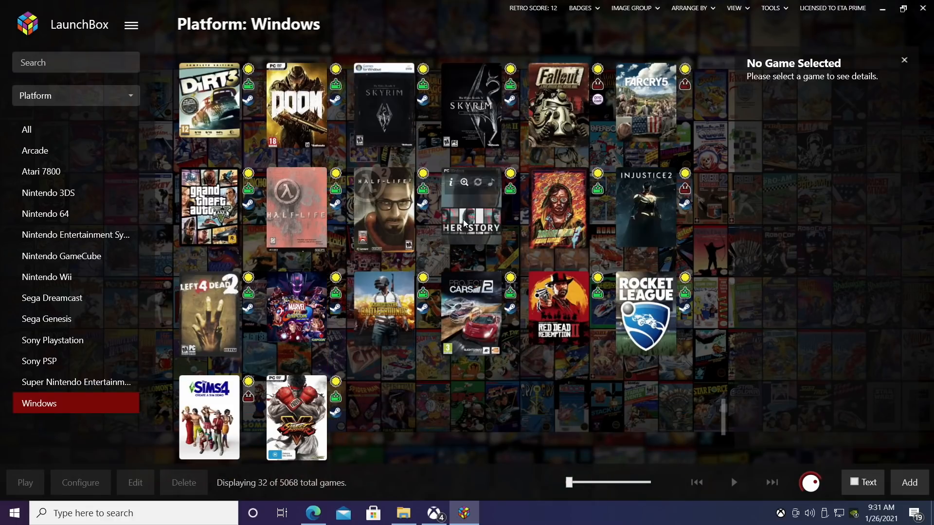
{"action": "mouse_move", "coordinate": [551, 225]}
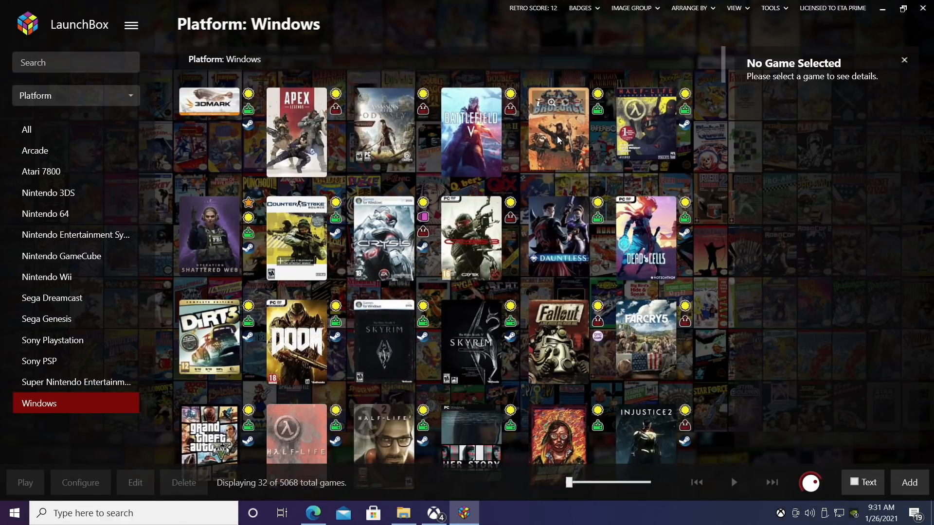
{"action": "scroll", "scroll_direction": "down", "scroll_amount": 3}
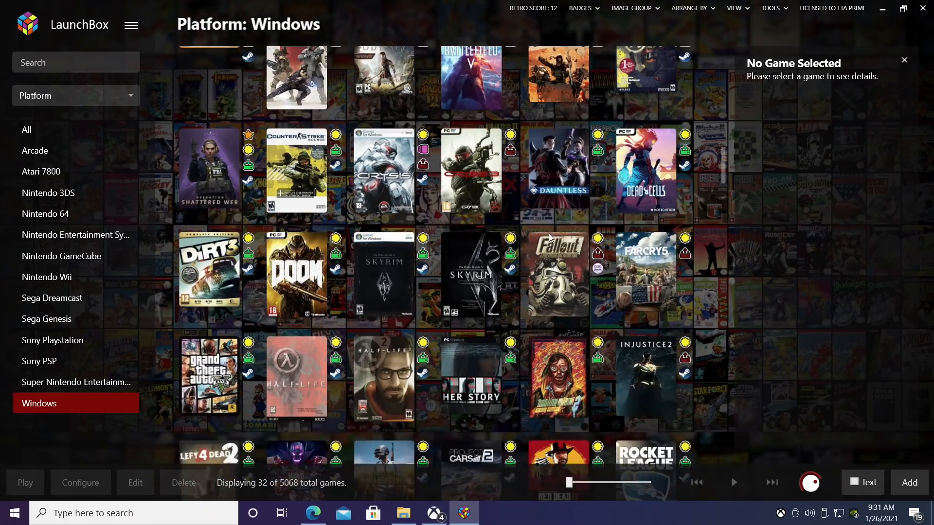
{"action": "scroll", "scroll_direction": "down", "scroll_amount": 3}
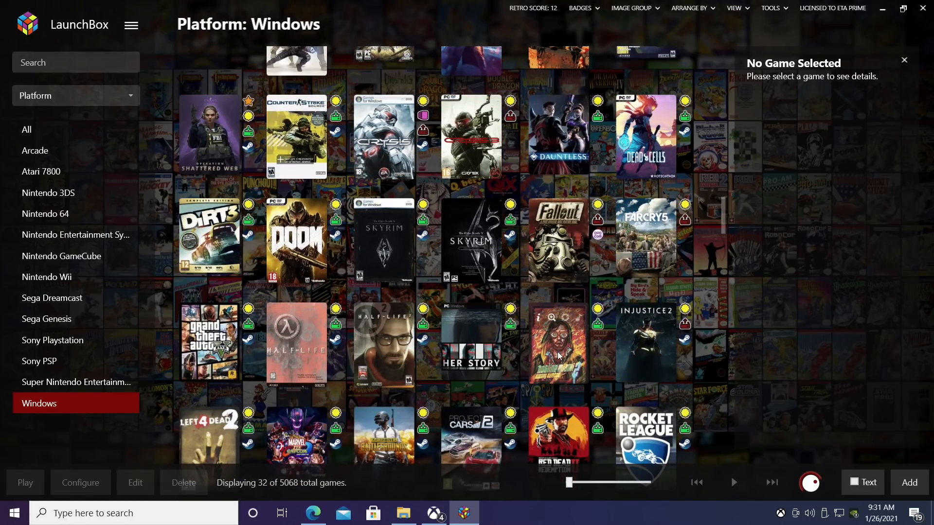
{"action": "mouse_move", "coordinate": [552, 344]}
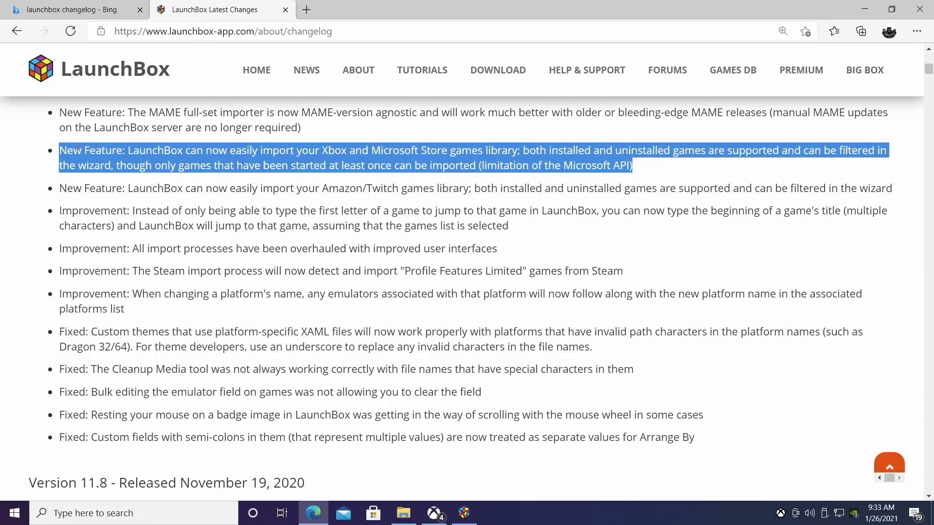
Select the word 'Xbox' in the changelog and switch to the Xbox app
{"action": "left_click", "coordinate": [327, 151]}
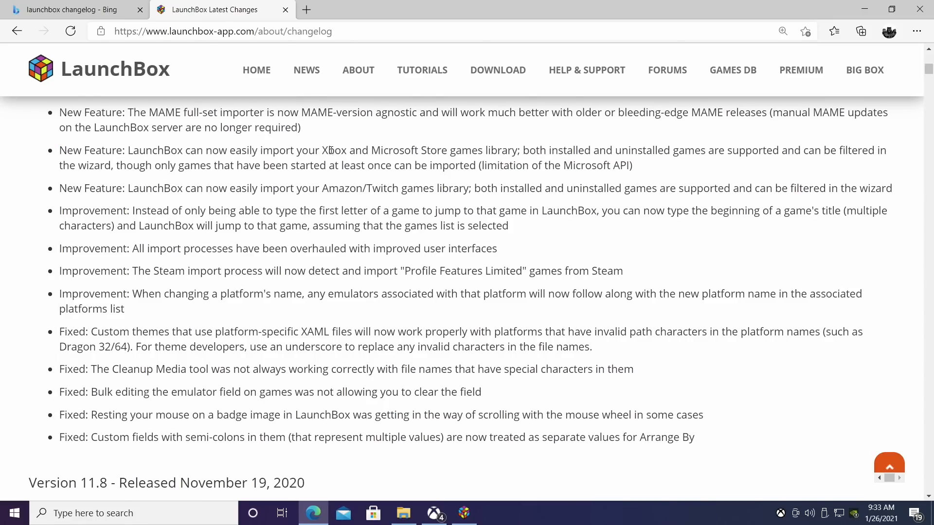
{"action": "double_click", "coordinate": [334, 150]}
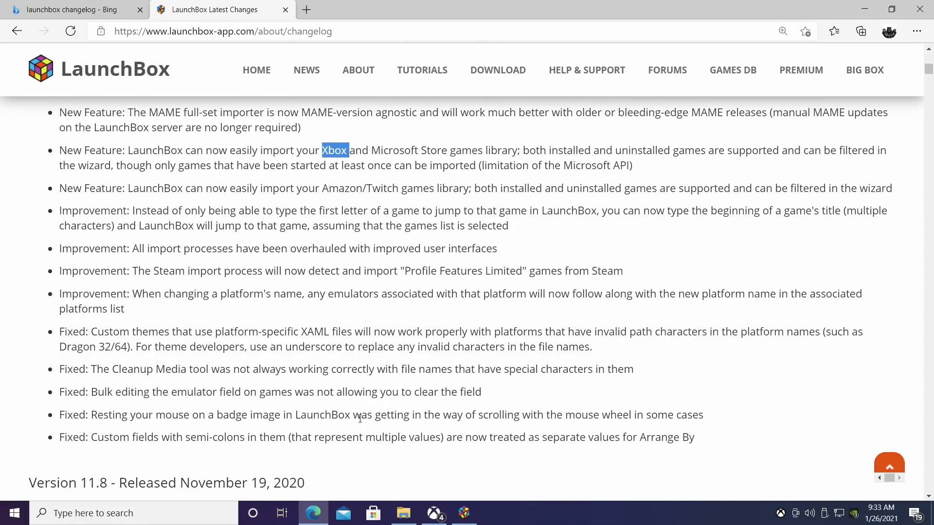
{"action": "left_click", "coordinate": [435, 512]}
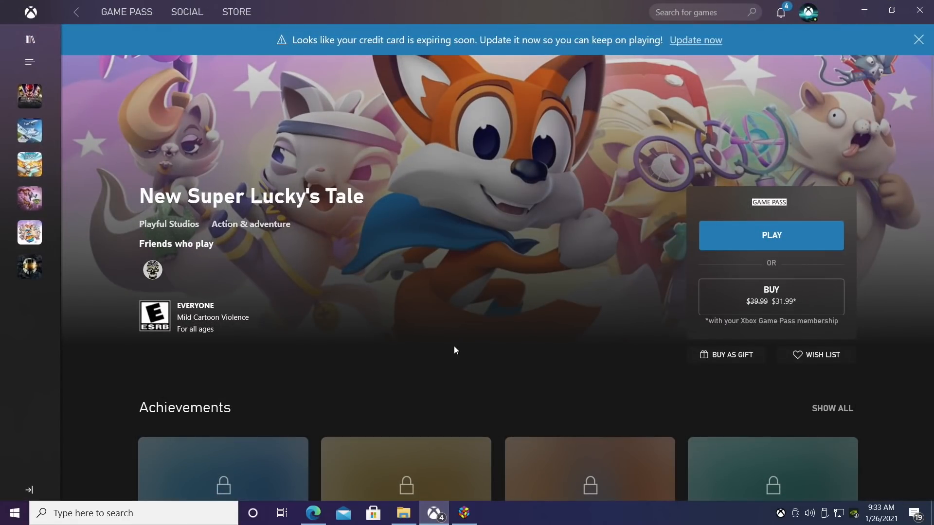
{"action": "mouse_move", "coordinate": [29, 265]}
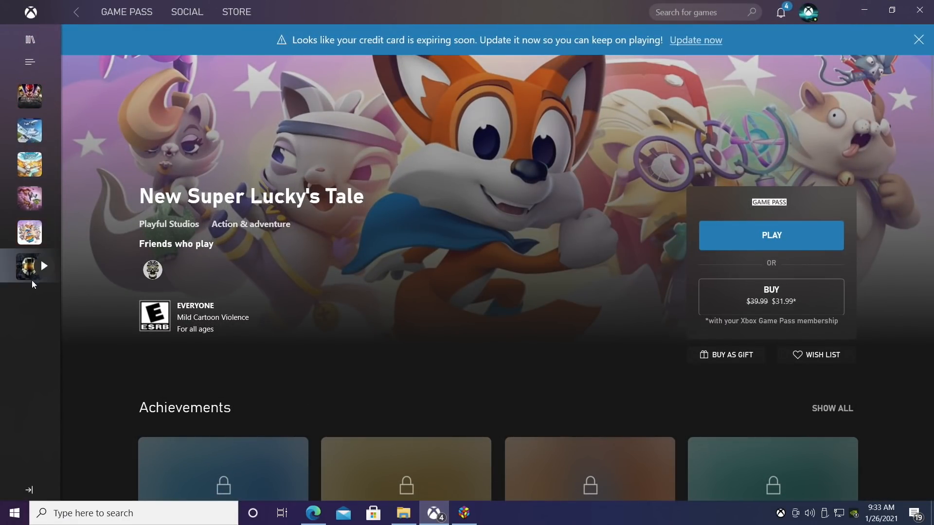
{"action": "mouse_move", "coordinate": [29, 95]}
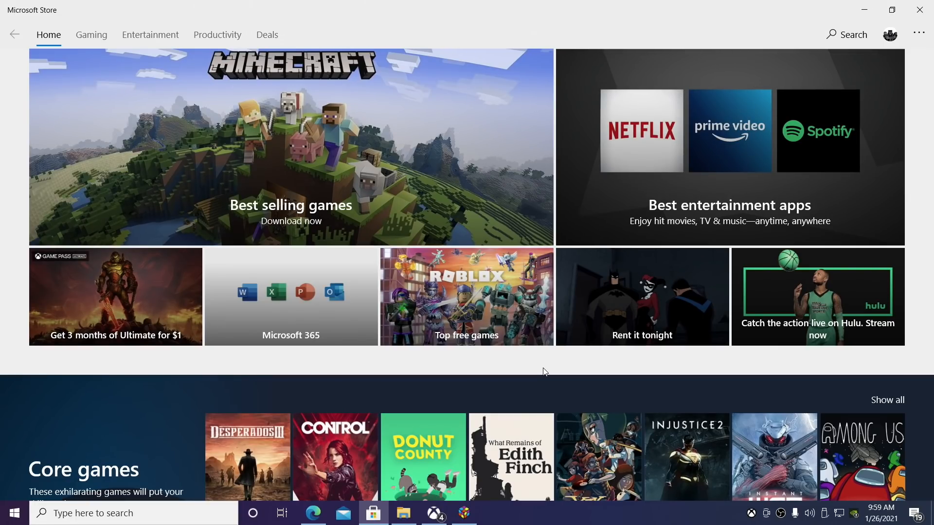
Scroll the New Super Lucky's Tale page in the Xbox app
{"action": "scroll", "scroll_direction": "down", "scroll_amount": 3}
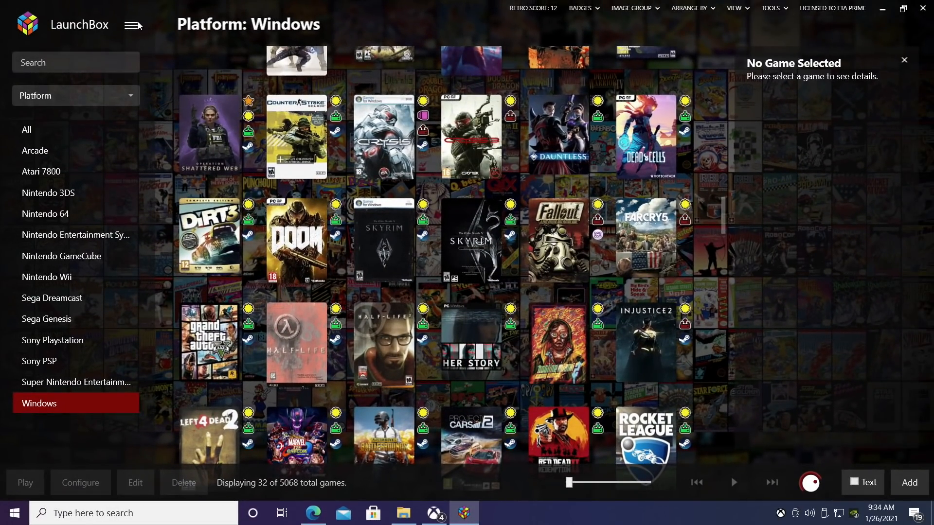
Launch the Xbox/Microsoft Store Games import from the LaunchBox menu's Tools > Import
{"action": "left_click", "coordinate": [131, 24]}
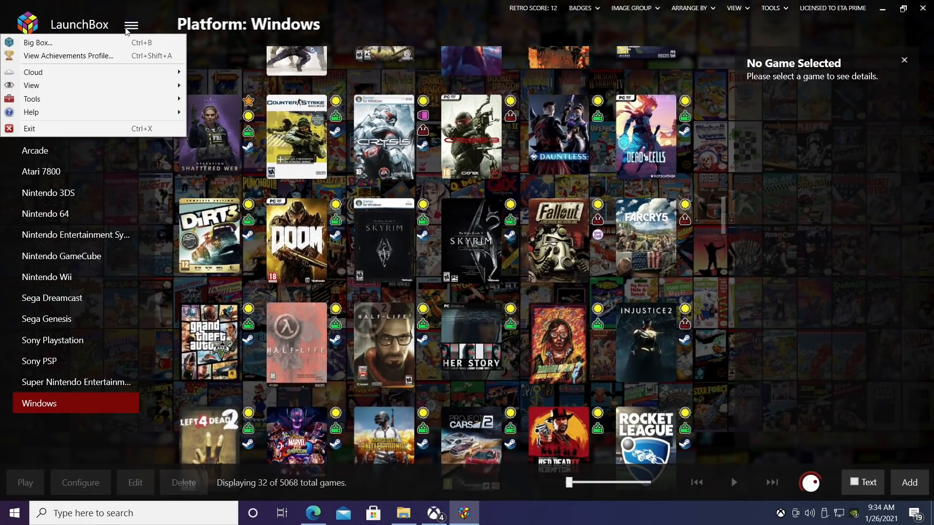
{"action": "left_click", "coordinate": [32, 99]}
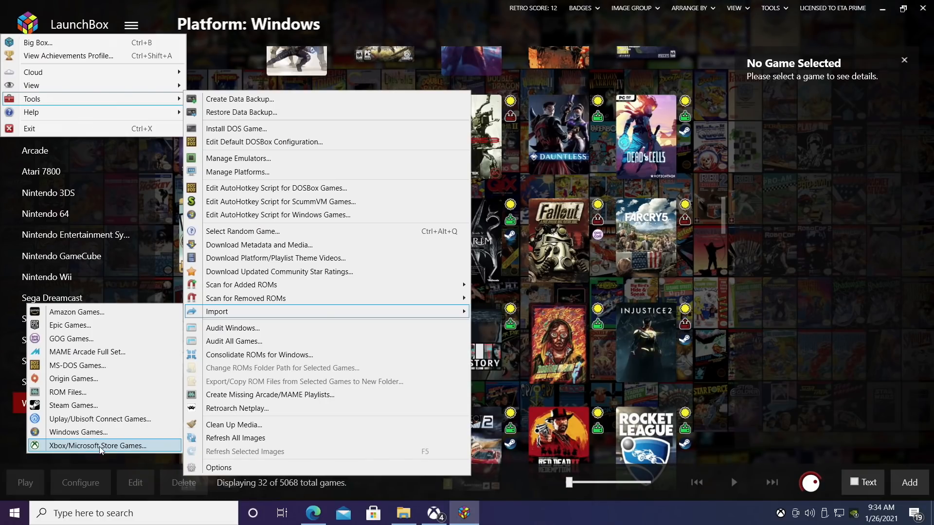
{"action": "left_click", "coordinate": [97, 445]}
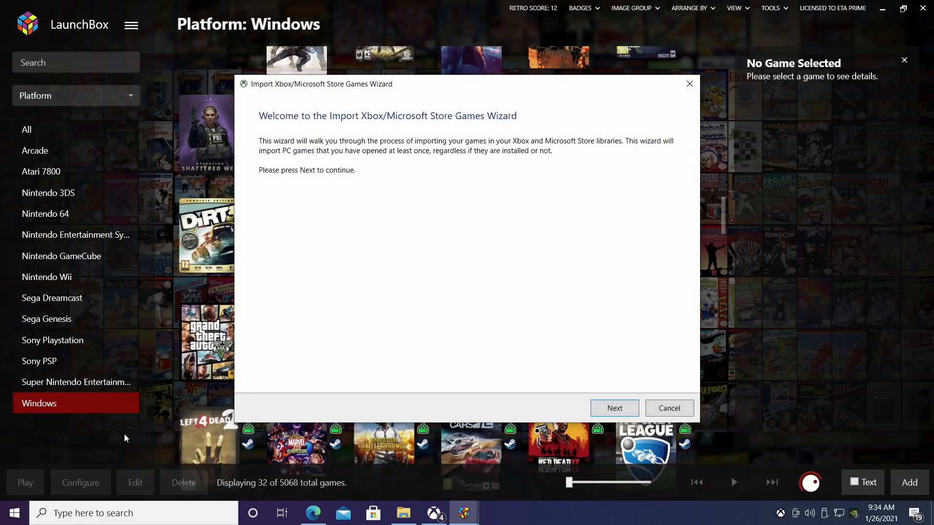
Advance the wizard keeping the Windows platform, default images and no custom options
{"action": "left_click", "coordinate": [614, 408]}
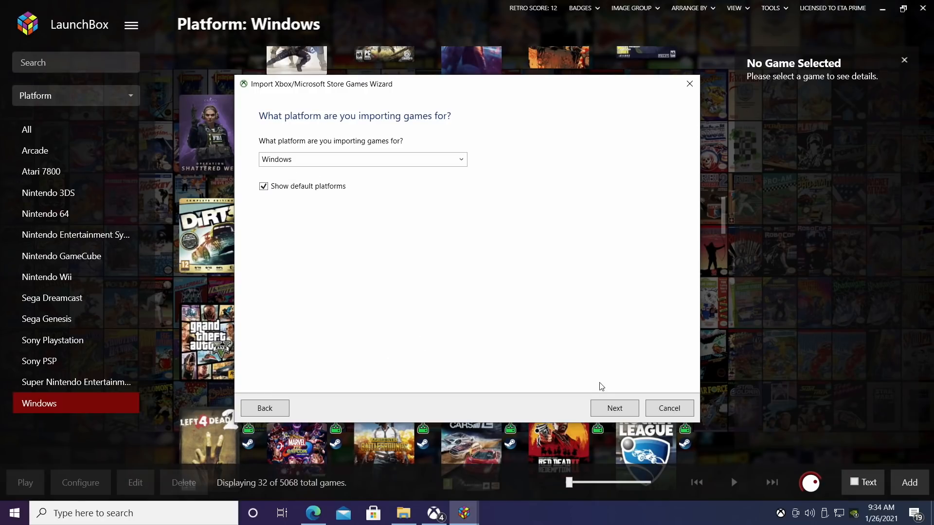
{"action": "left_click", "coordinate": [614, 408]}
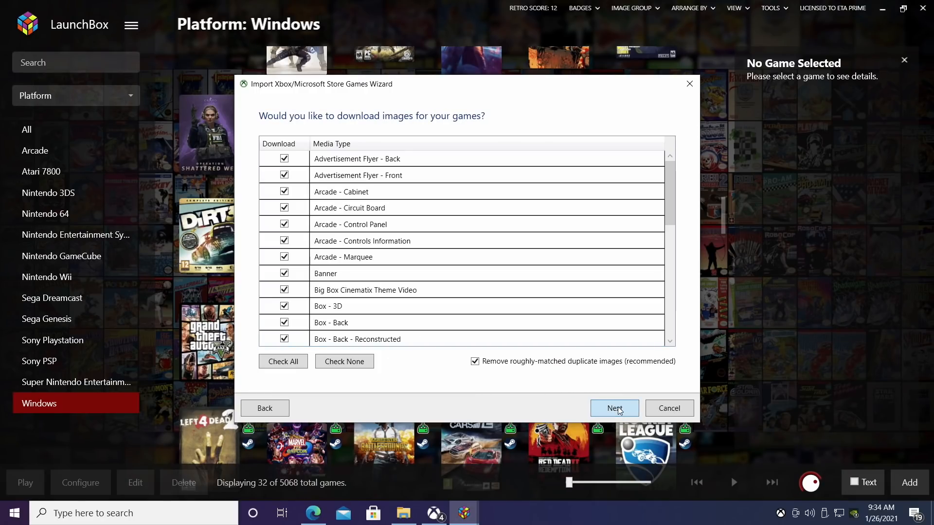
{"action": "left_click", "coordinate": [614, 408]}
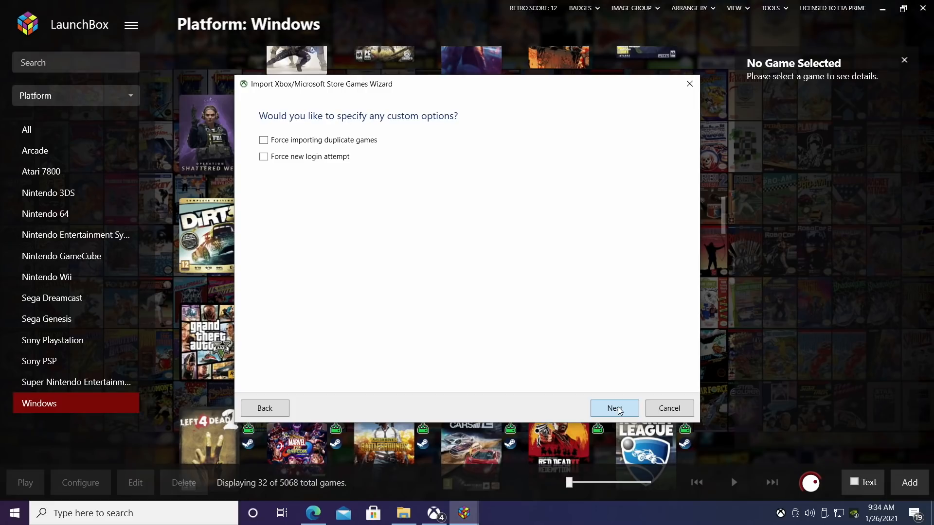
{"action": "mouse_move", "coordinate": [277, 148]}
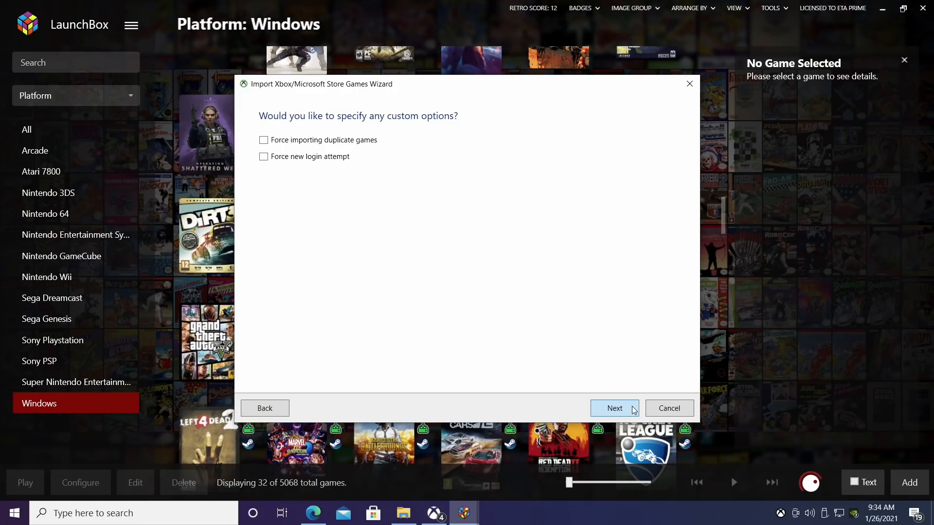
{"action": "left_click", "coordinate": [614, 408]}
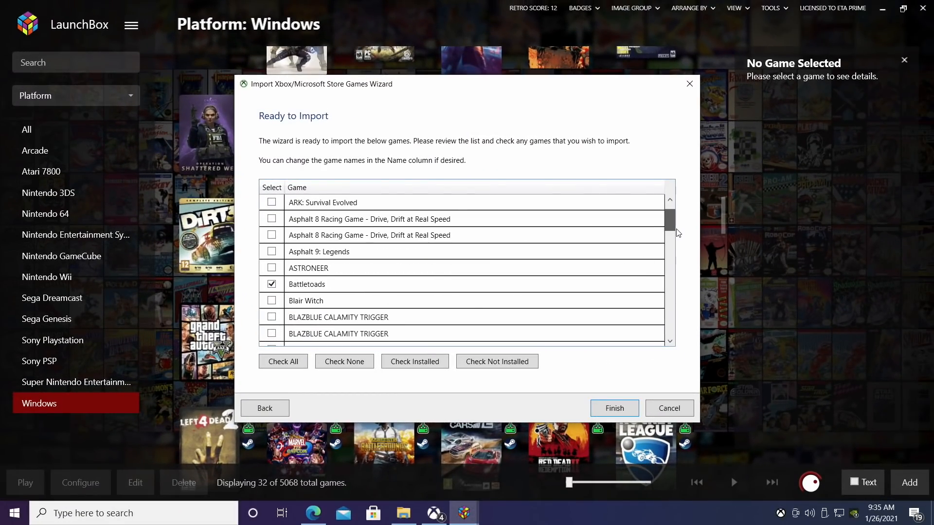
Review the game list, check only the seven installed games, and import them
{"action": "scroll", "scroll_direction": "down", "scroll_amount": 3}
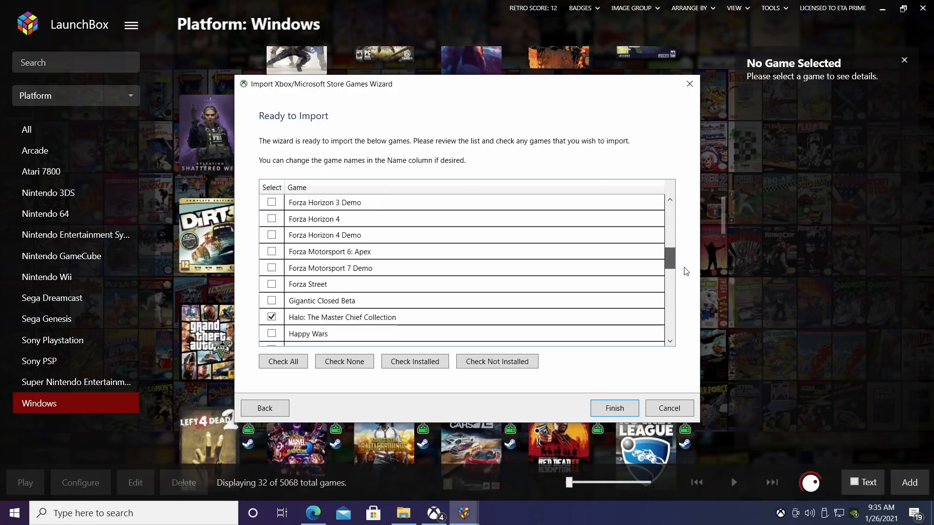
{"action": "scroll", "scroll_direction": "down", "scroll_amount": 3}
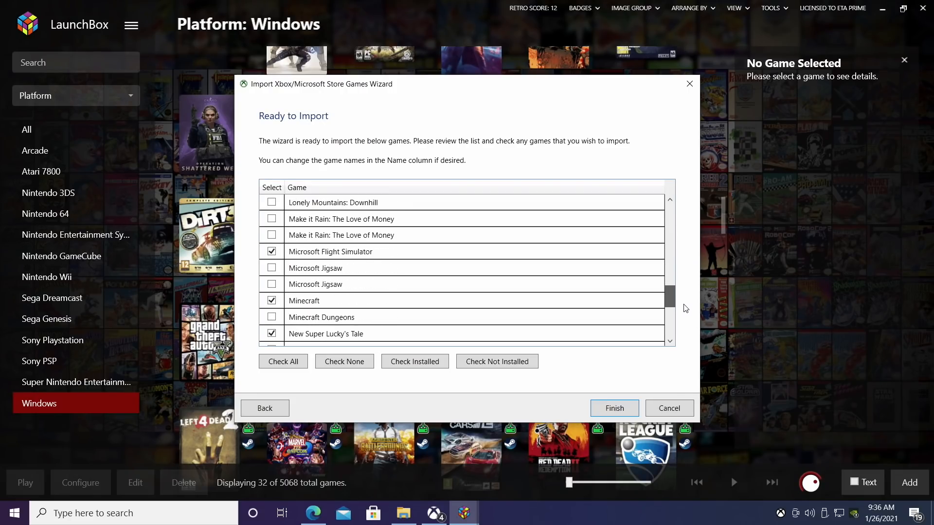
{"action": "scroll", "scroll_direction": "down", "scroll_amount": 3}
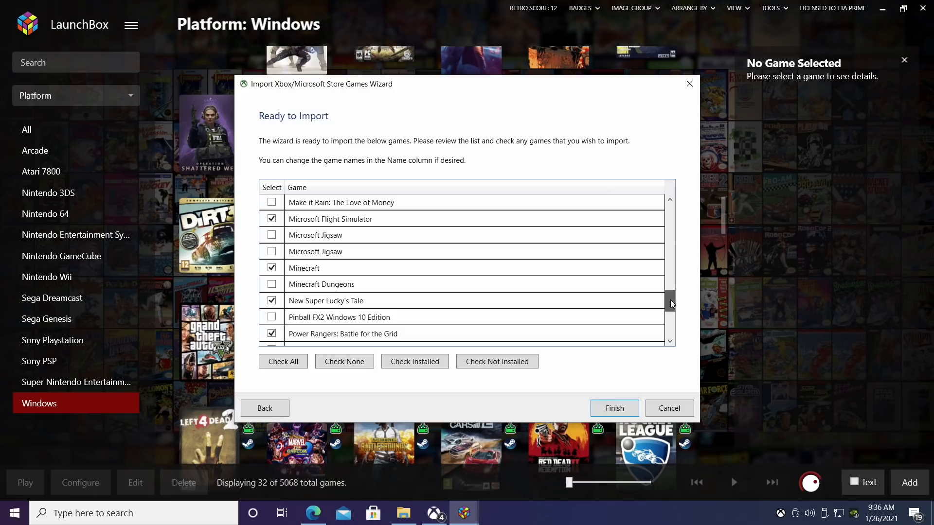
{"action": "scroll", "scroll_direction": "down", "scroll_amount": 3}
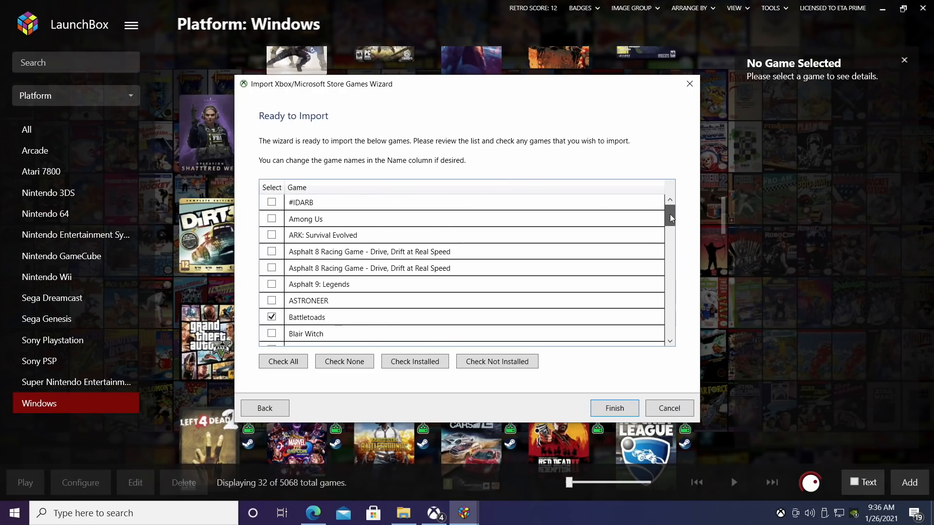
{"action": "left_click", "coordinate": [414, 361]}
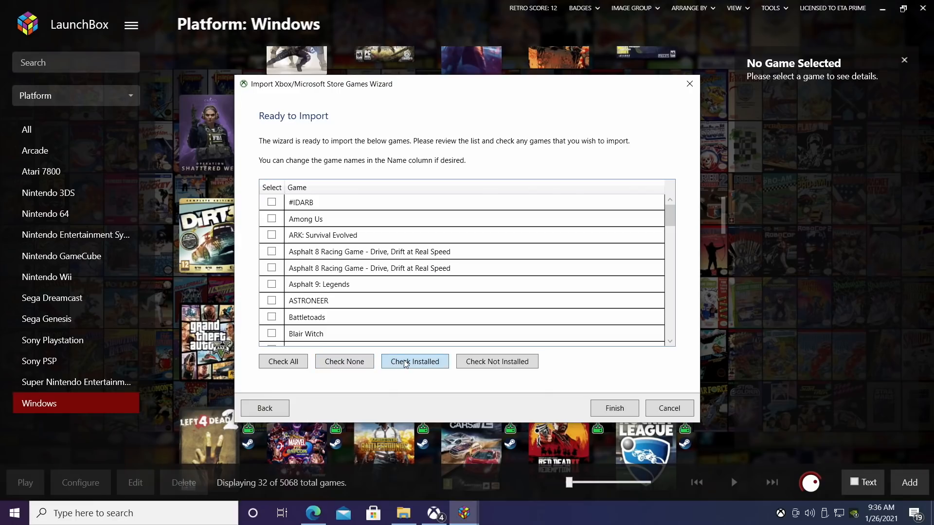
{"action": "left_click", "coordinate": [415, 361]}
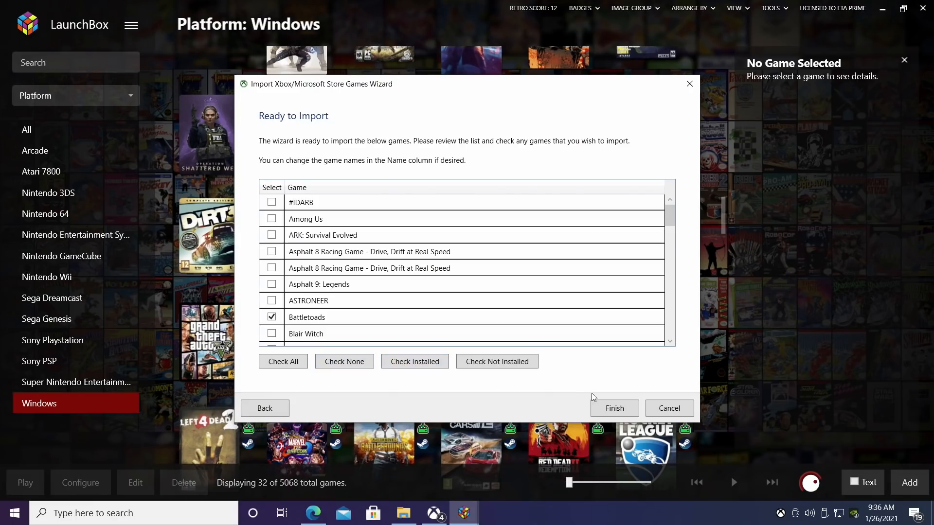
{"action": "left_click", "coordinate": [613, 409]}
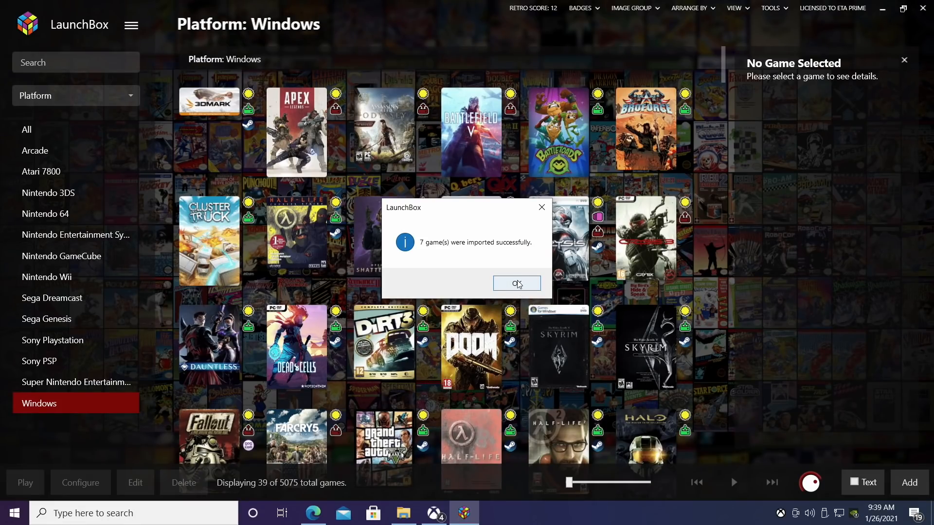
Dismiss the success message and open Power Rangers: Battle for the Grid's details
{"action": "left_click", "coordinate": [515, 284]}
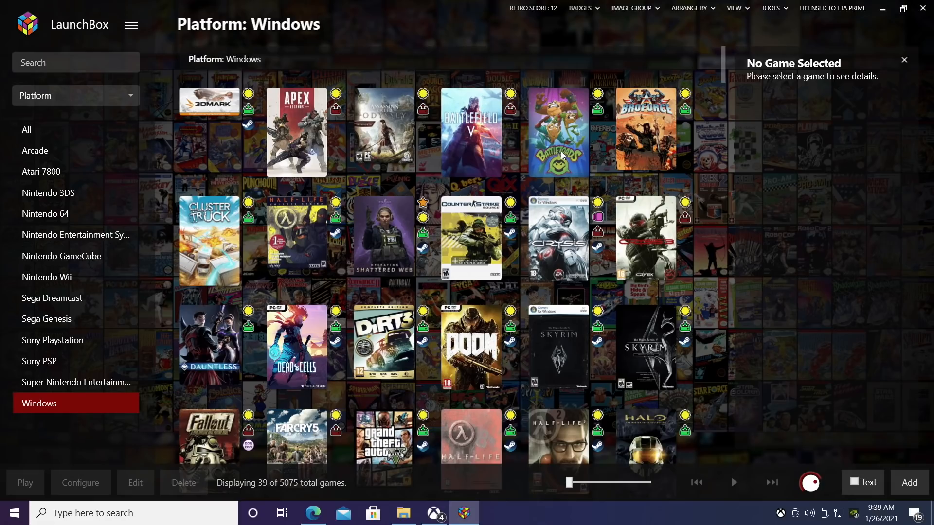
{"action": "scroll", "scroll_direction": "down", "scroll_amount": 3}
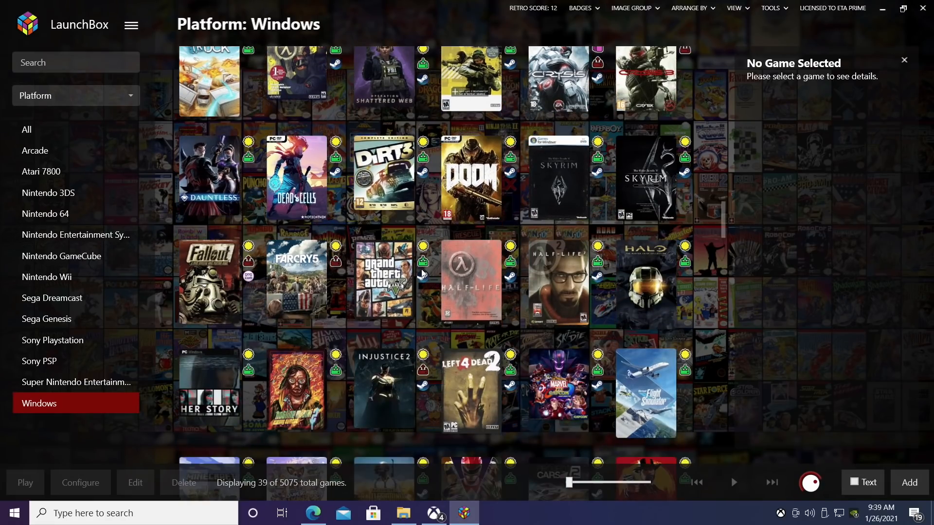
{"action": "scroll", "scroll_direction": "down", "scroll_amount": 3}
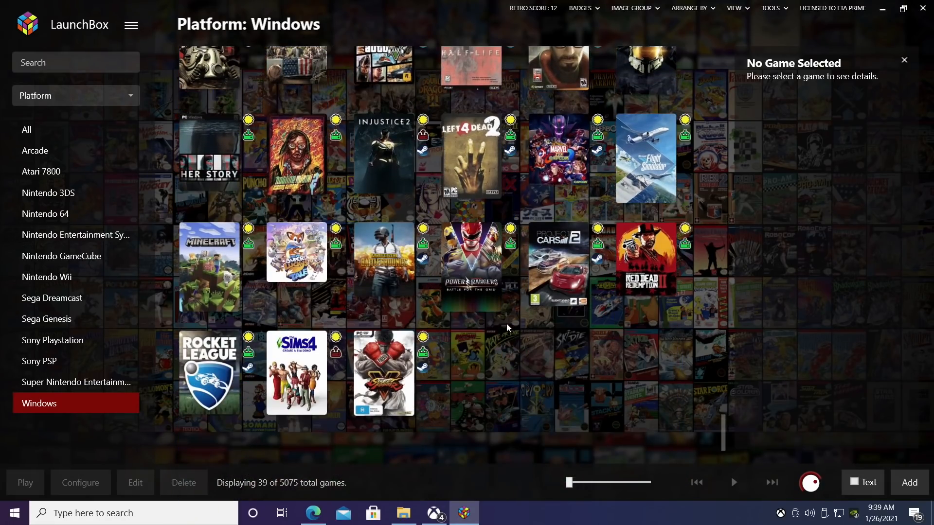
{"action": "mouse_move", "coordinate": [465, 263]}
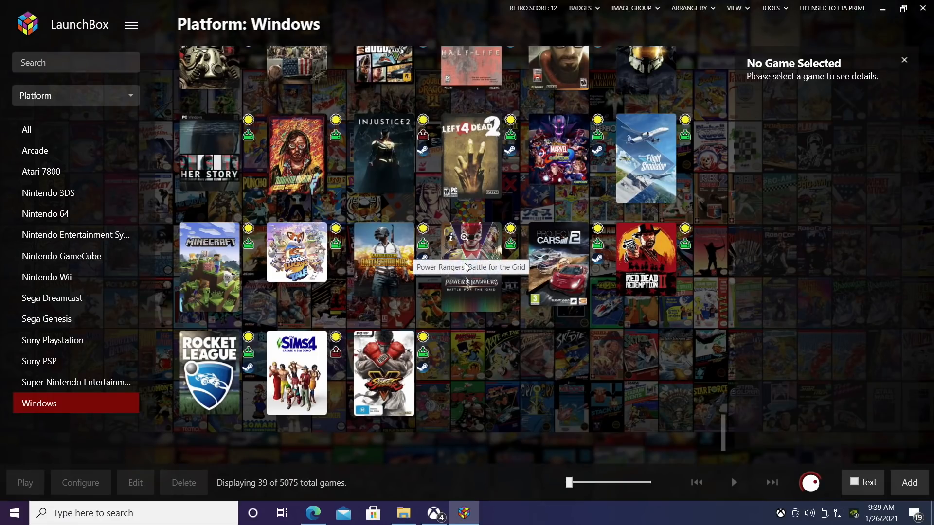
{"action": "left_click", "coordinate": [470, 265]}
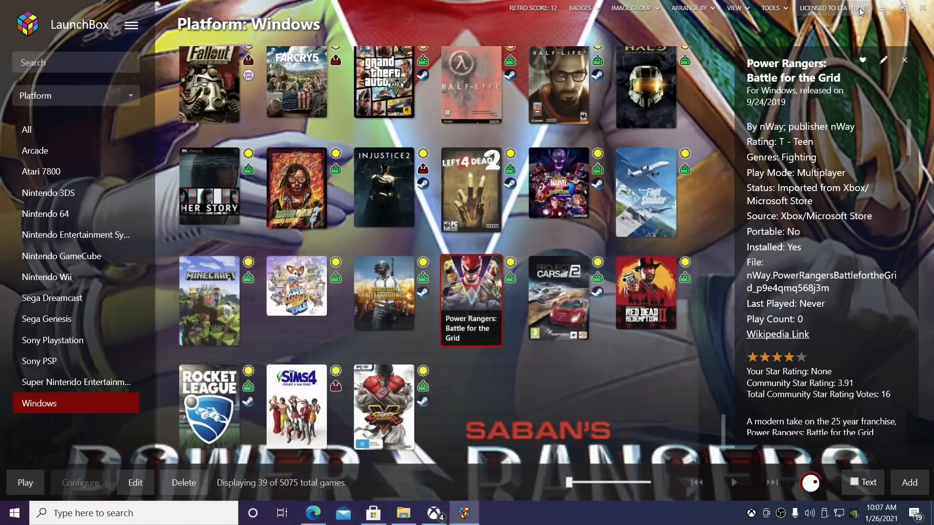
{"action": "left_click", "coordinate": [131, 24]}
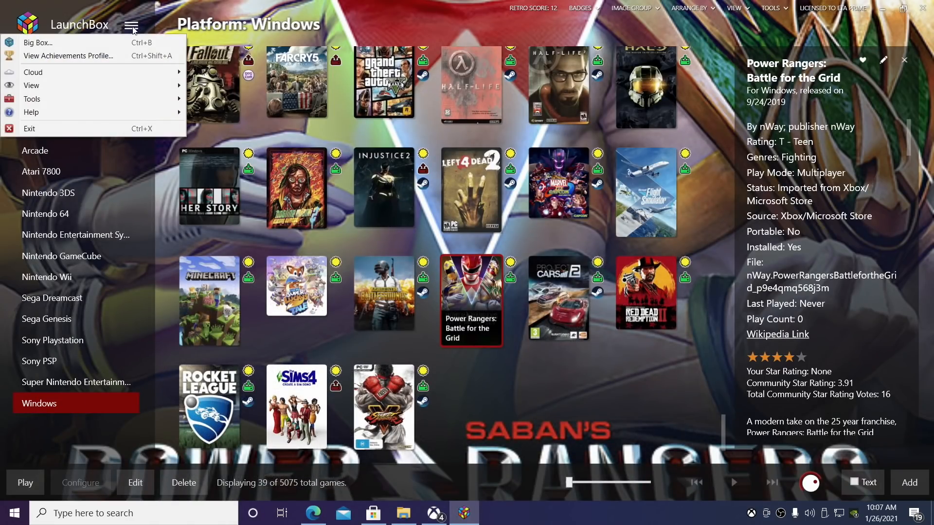
{"action": "left_click", "coordinate": [32, 98]}
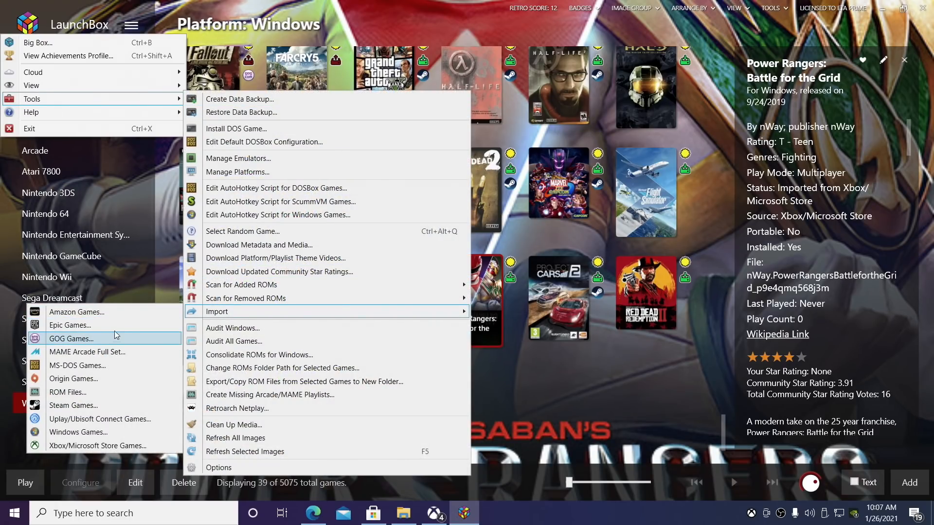
{"action": "mouse_move", "coordinate": [101, 379]}
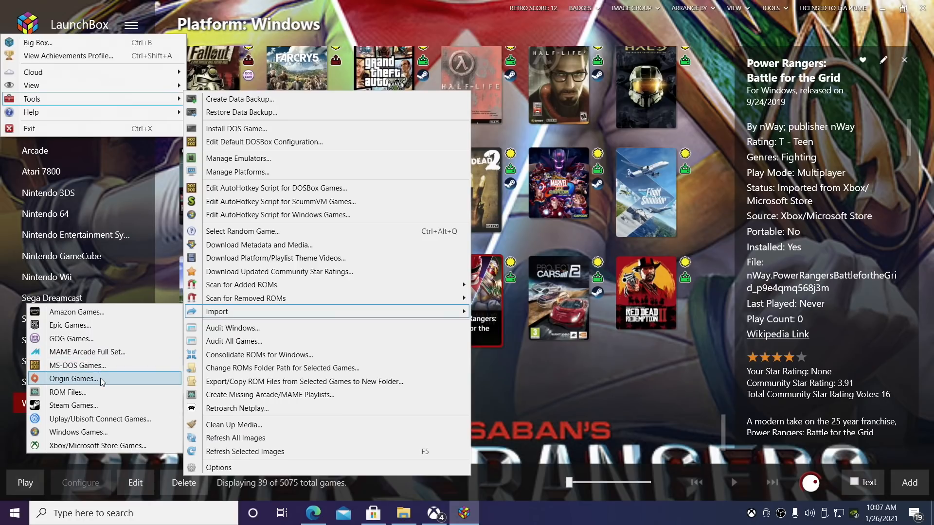
{"action": "mouse_move", "coordinate": [93, 432]}
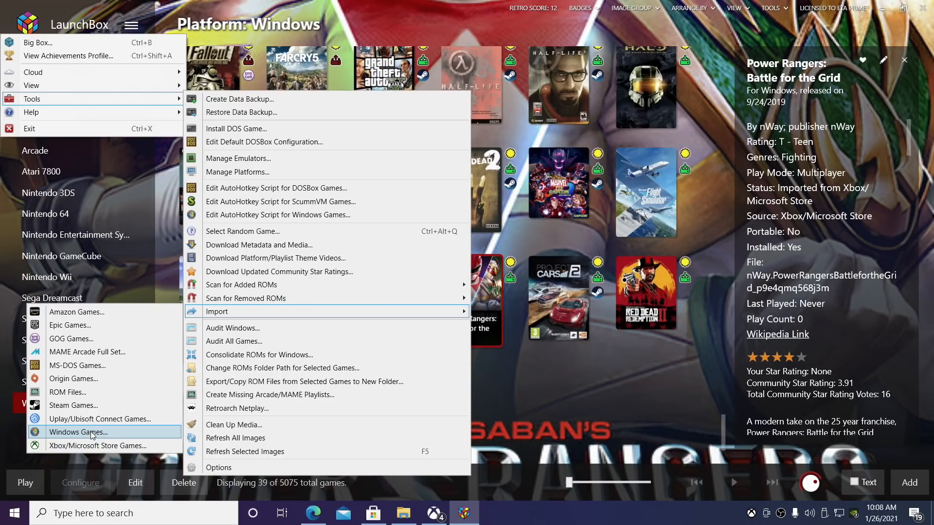
{"action": "mouse_move", "coordinate": [55, 316]}
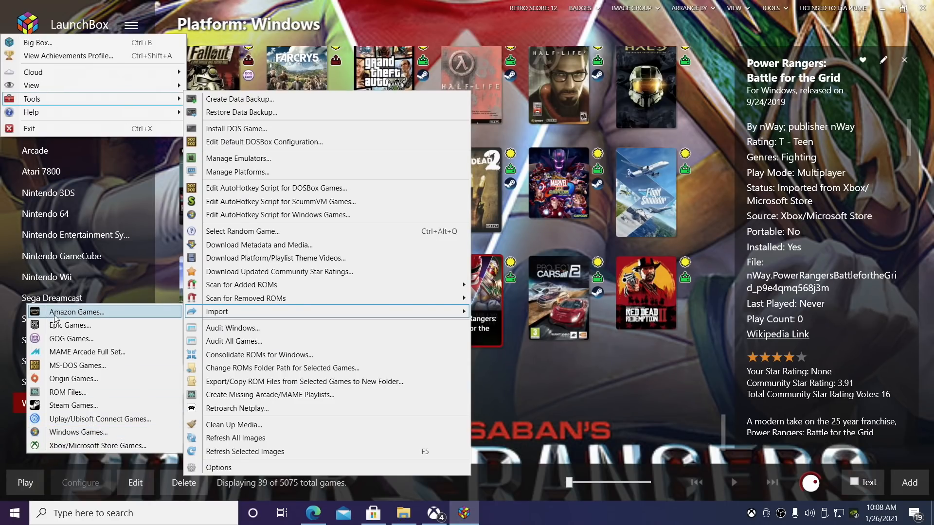
{"action": "mouse_move", "coordinate": [97, 446]}
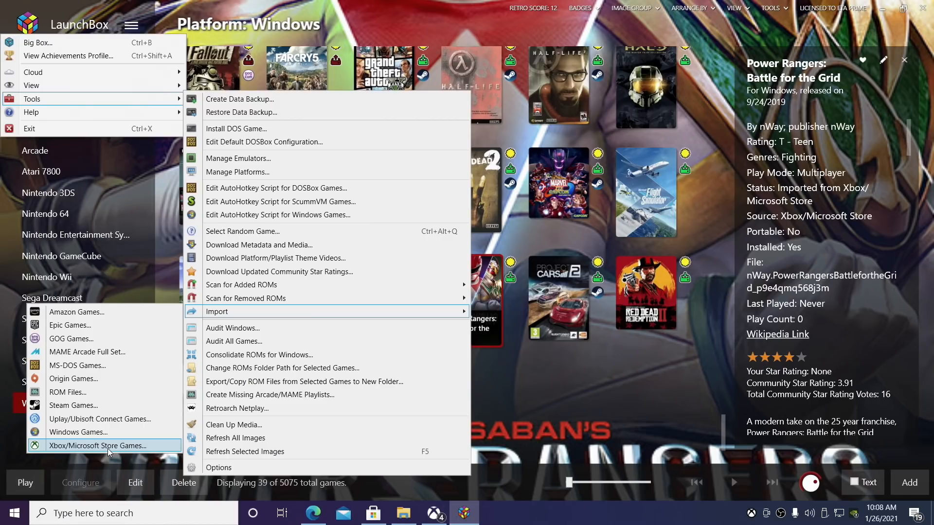
{"action": "mouse_move", "coordinate": [73, 379]}
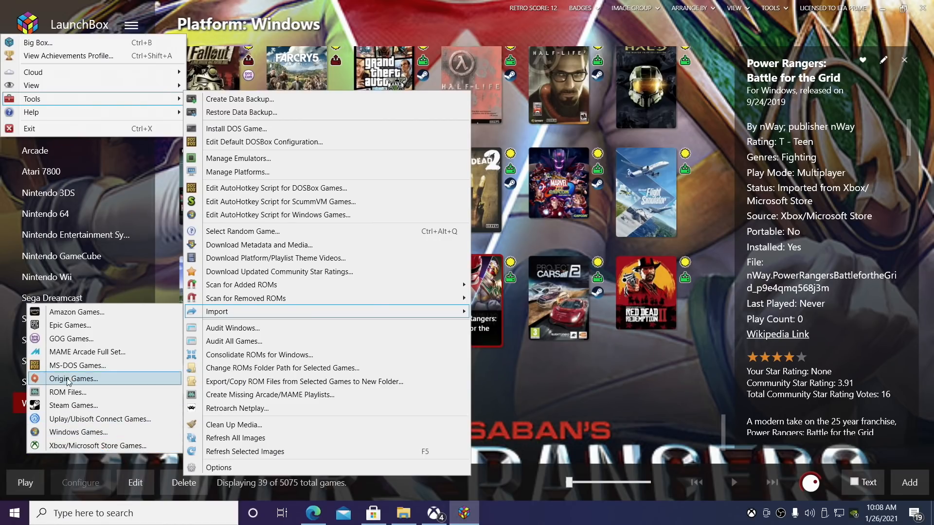
{"action": "mouse_move", "coordinate": [76, 312]}
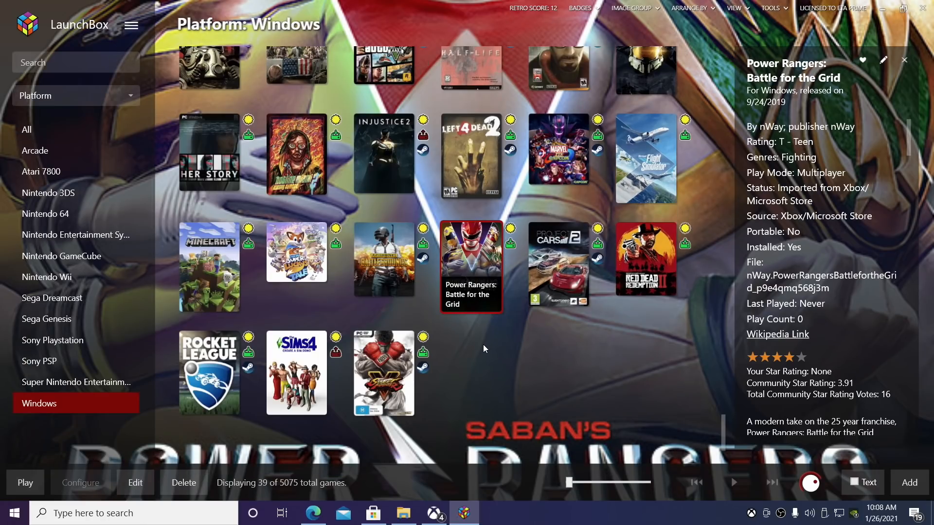
{"action": "mouse_move", "coordinate": [498, 368]}
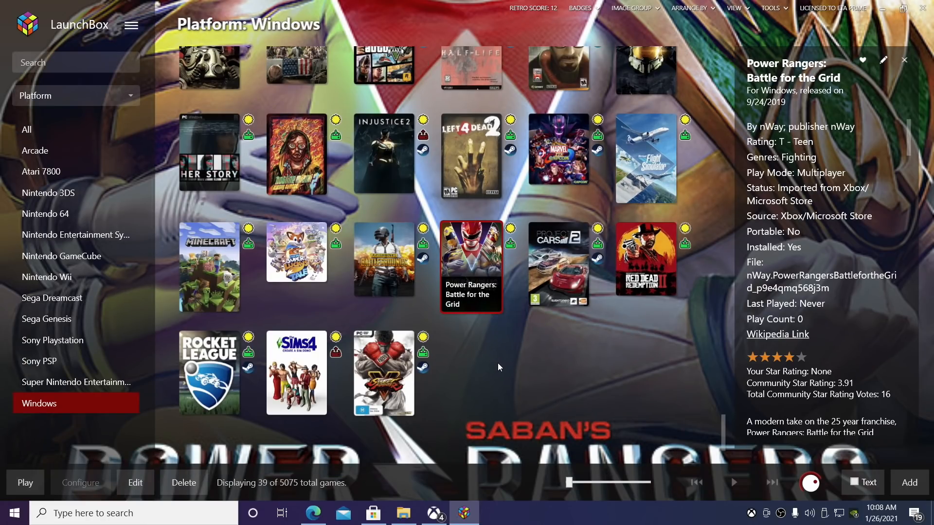